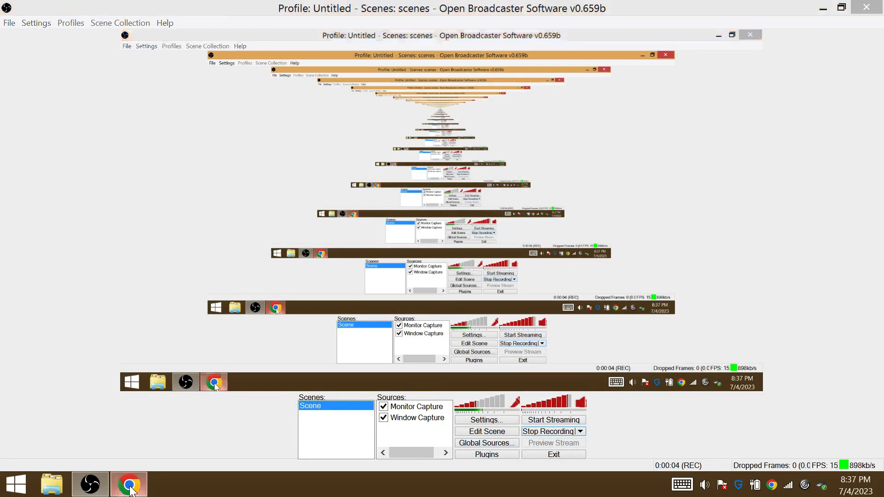
Bring the Chrome window with the Gematrinator calculator in front of OBS.
click(129, 483)
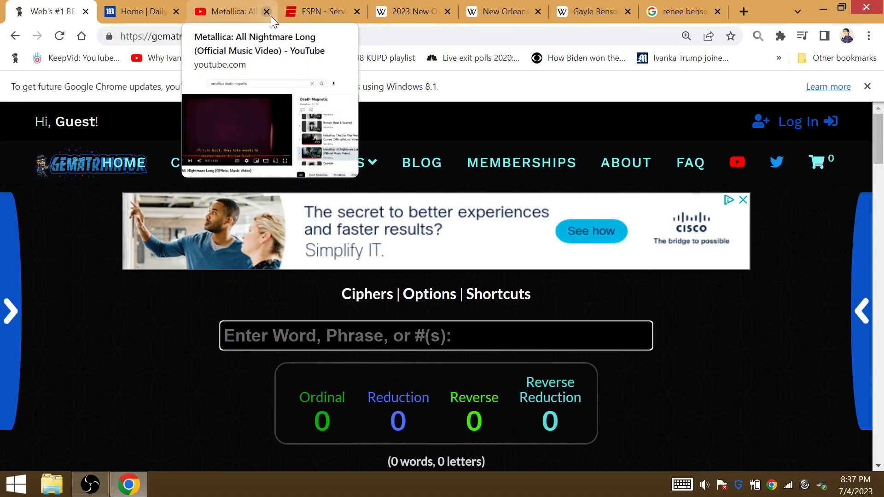
Close the Metallica YouTube tab and land on the 2023 Saints season article.
click(265, 11)
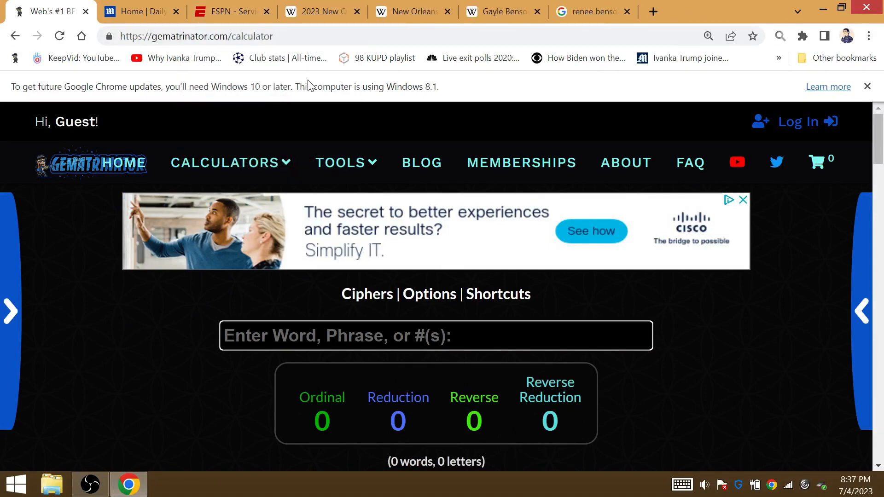
click(323, 11)
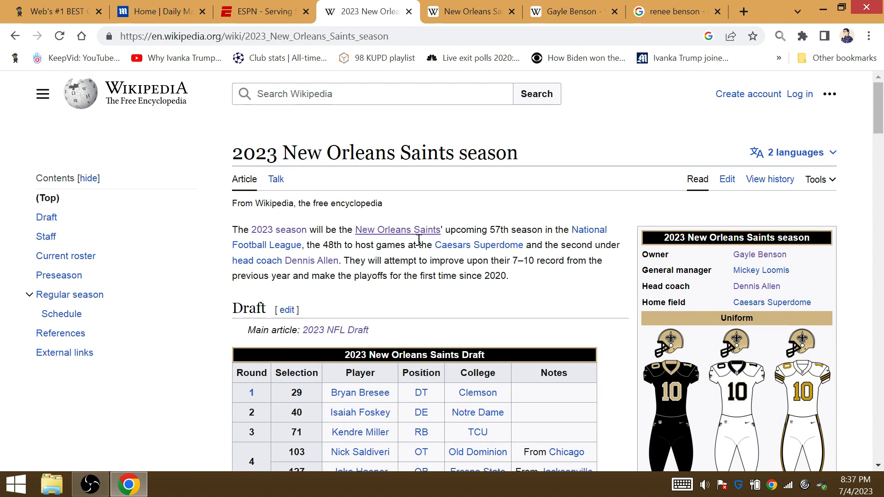
mouse_move(395, 186)
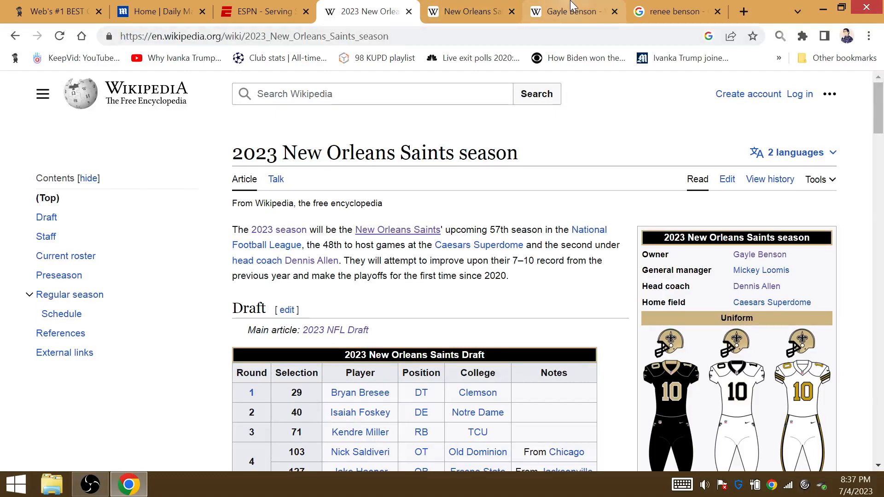
Replace the renee benson Google search with 'saints falcons' via the suggestion.
click(669, 11)
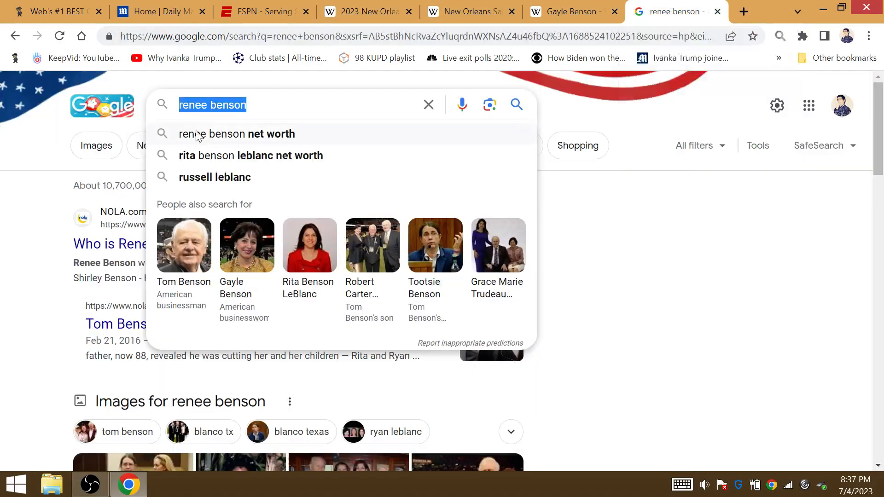
text(sa)
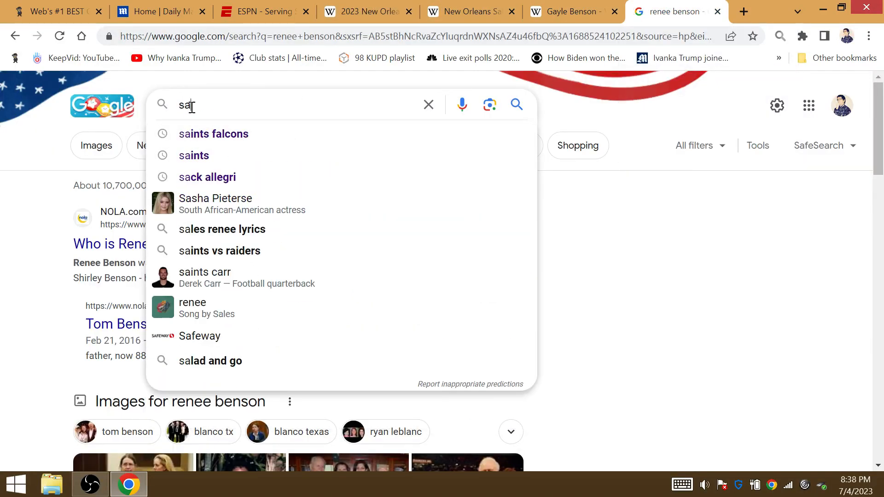
click(213, 134)
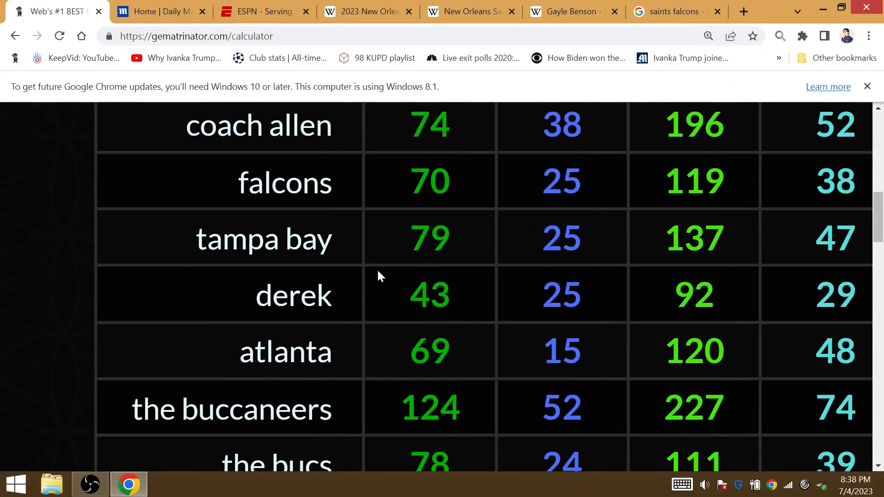
Highlight the Reduction value 25 shared by tampa bay and derek in the calculator table.
click(366, 11)
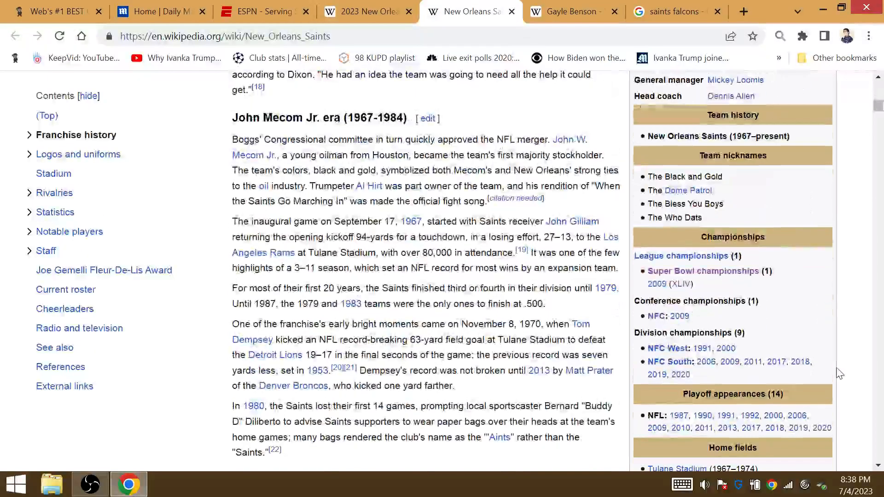
click(53, 11)
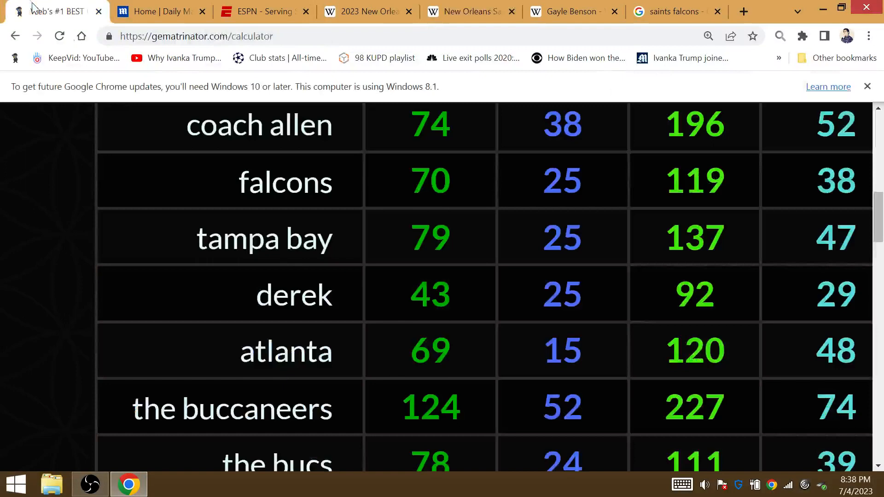
double_click(561, 350)
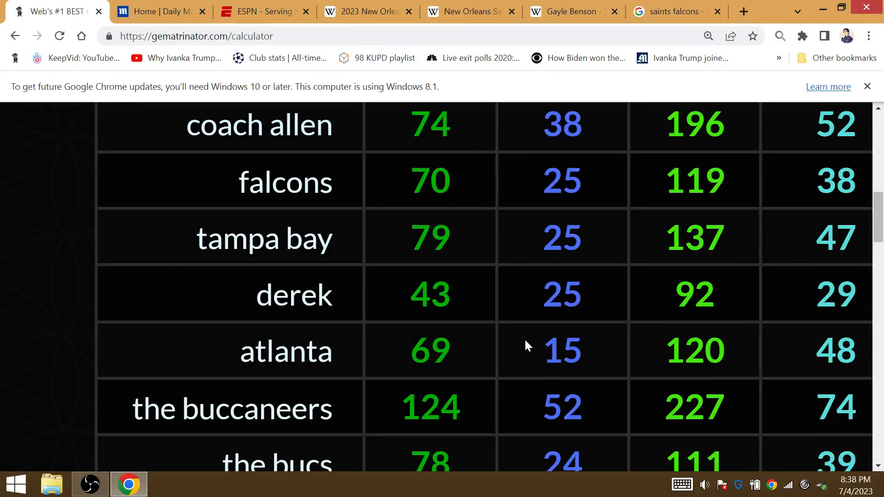
double_click(561, 293)
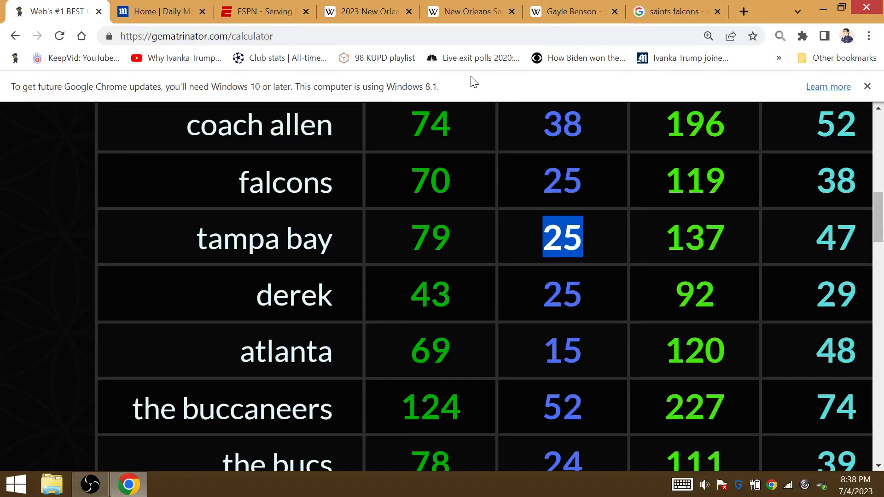
mouse_move(428, 186)
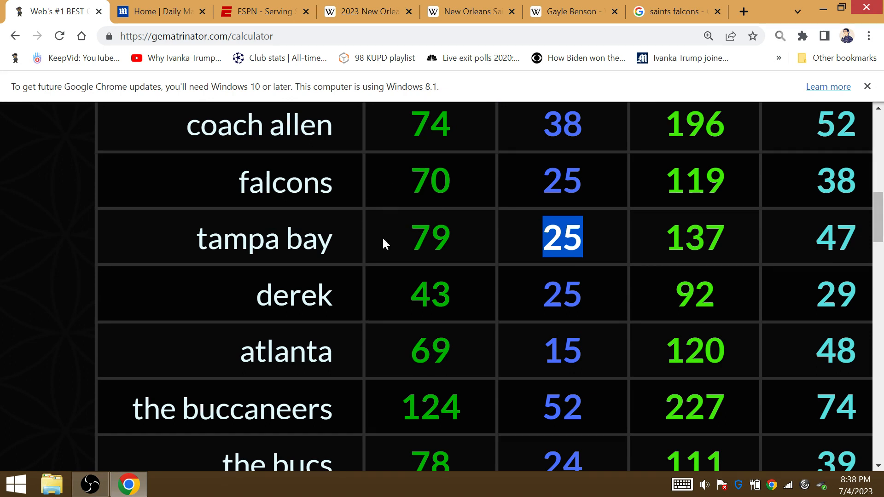
mouse_move(282, 209)
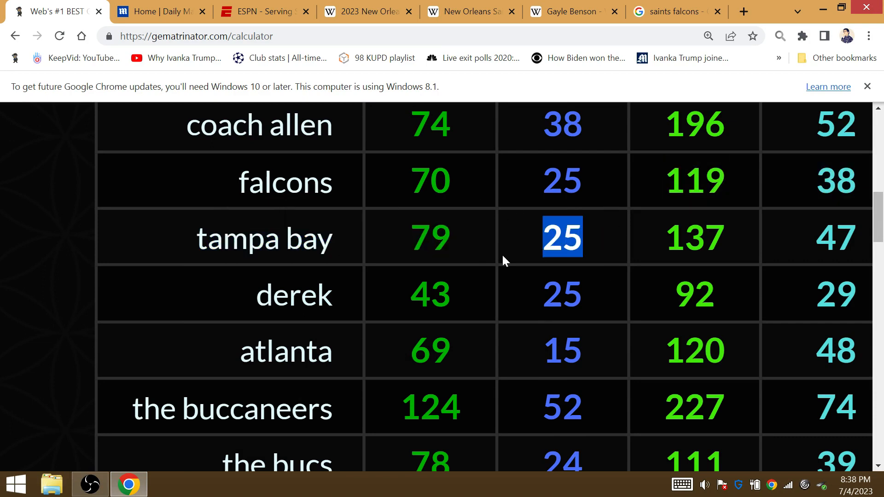
click(561, 294)
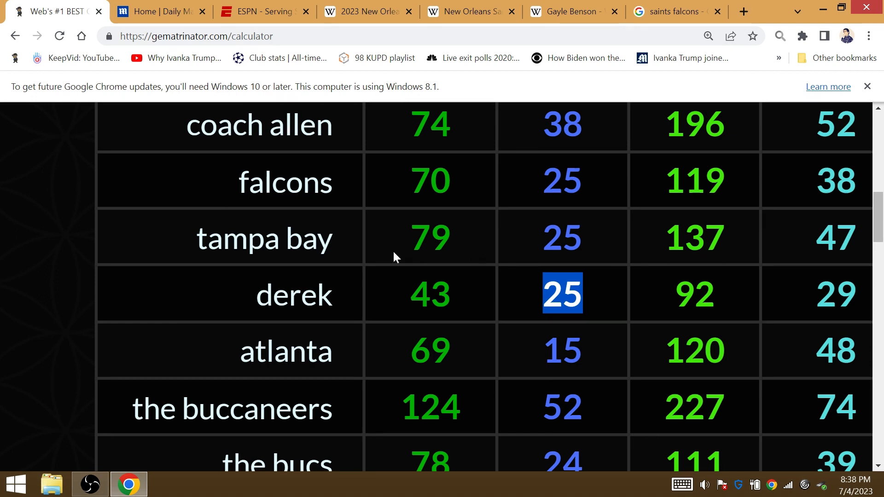
mouse_move(587, 298)
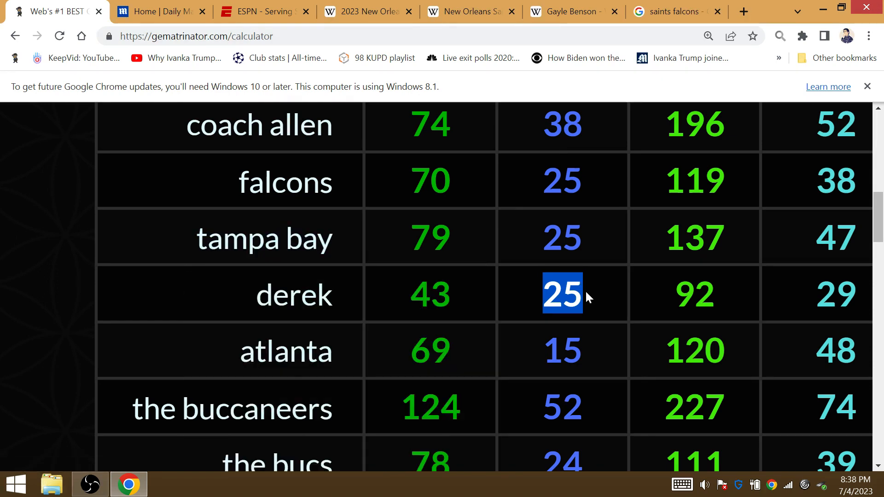
mouse_move(581, 263)
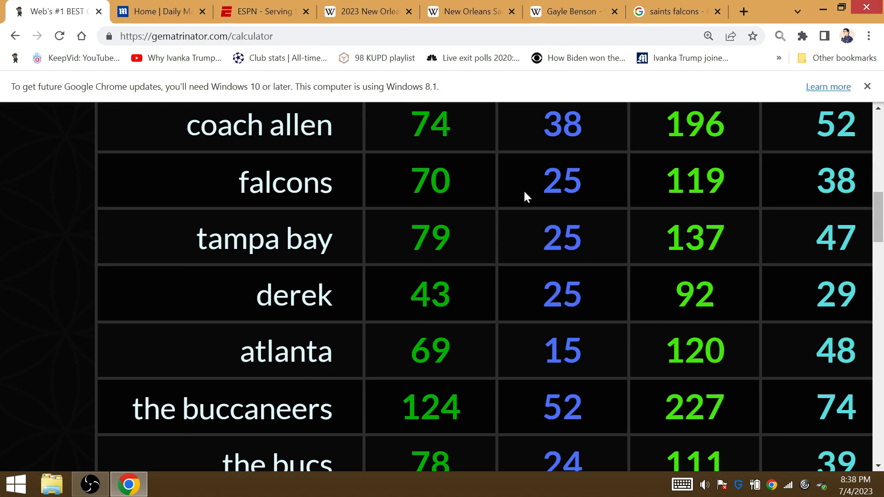
mouse_move(506, 250)
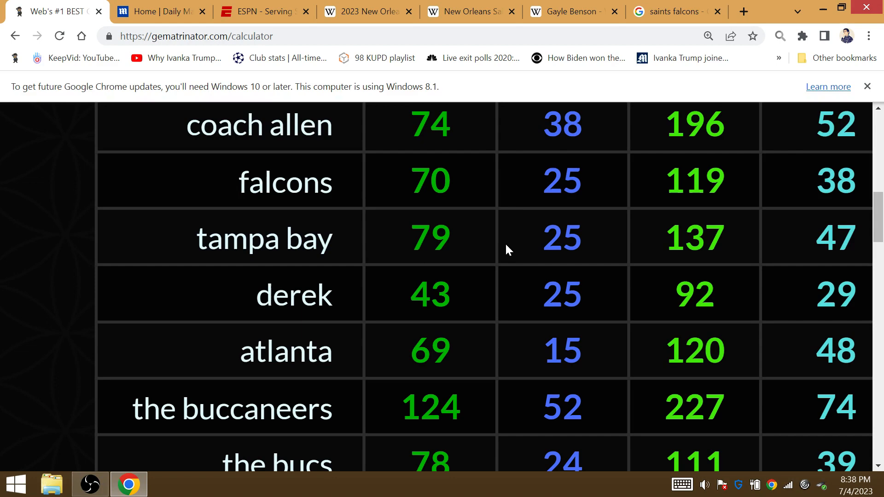
scroll(down, 3)
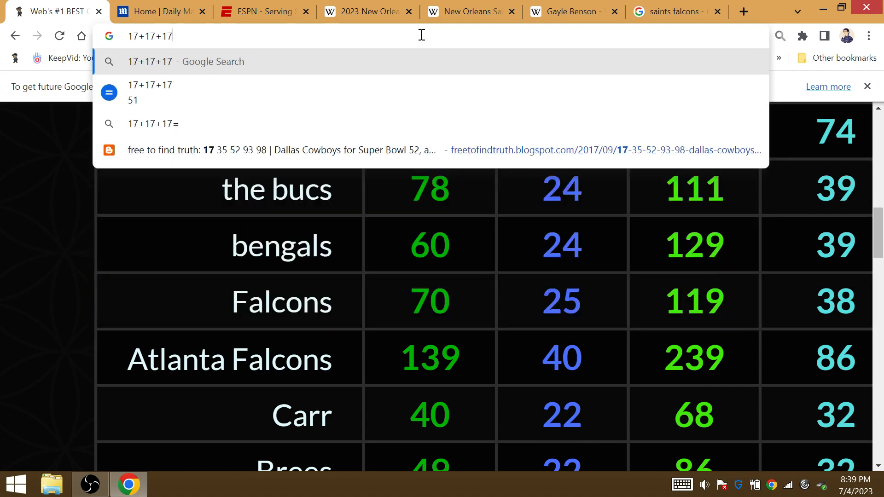
Extend the address-bar sum to 17+17+17+1 and mark Brees's 22 against the Carr row.
text(+1)
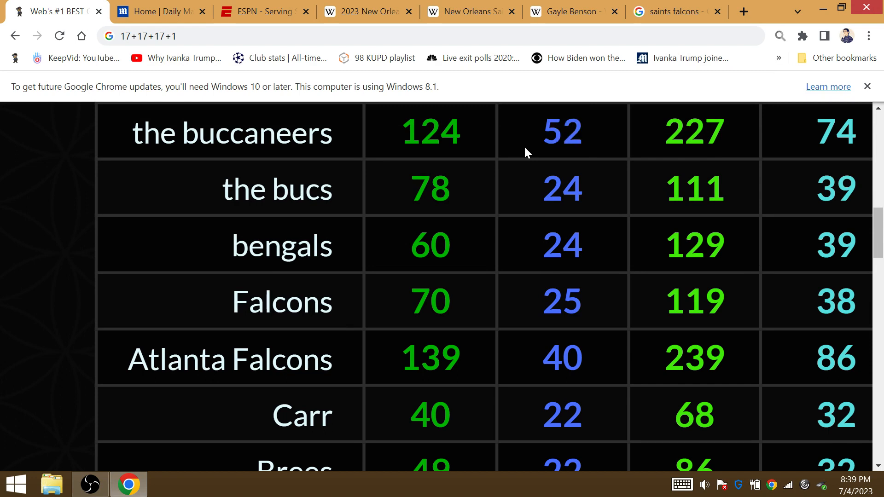
mouse_move(279, 58)
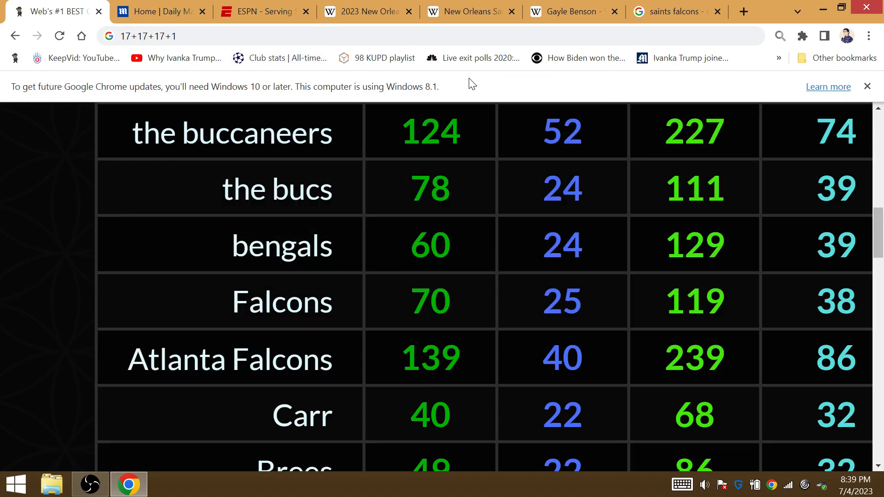
mouse_move(640, 266)
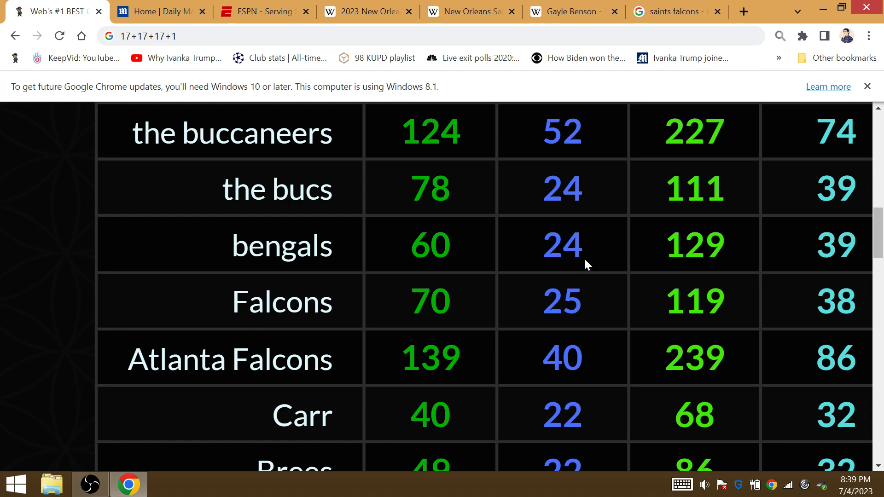
double_click(561, 244)
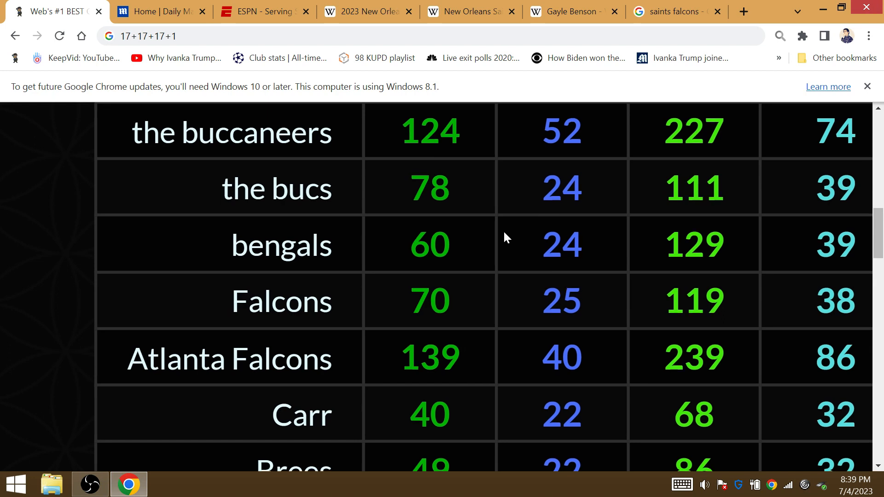
scroll(down, 3)
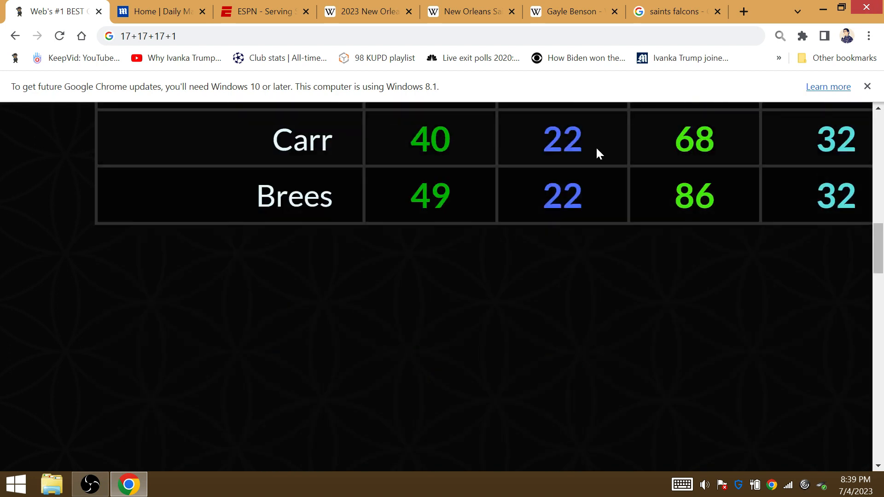
double_click(561, 196)
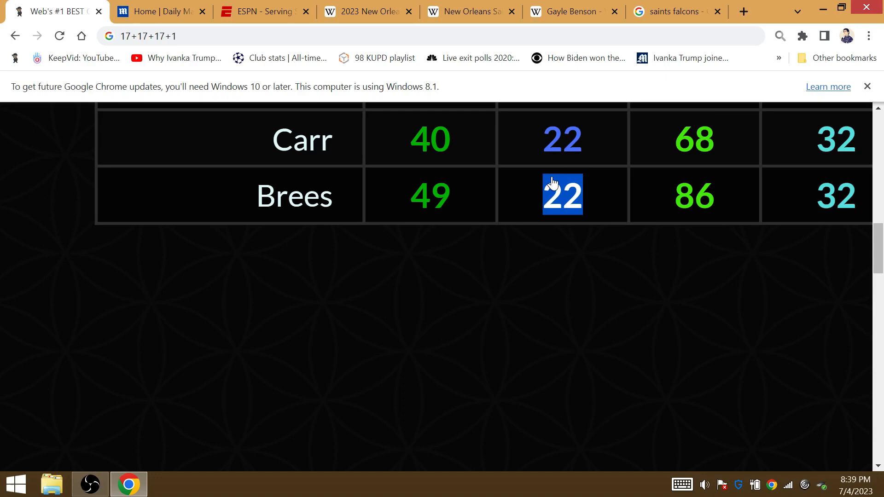
scroll(up, 3)
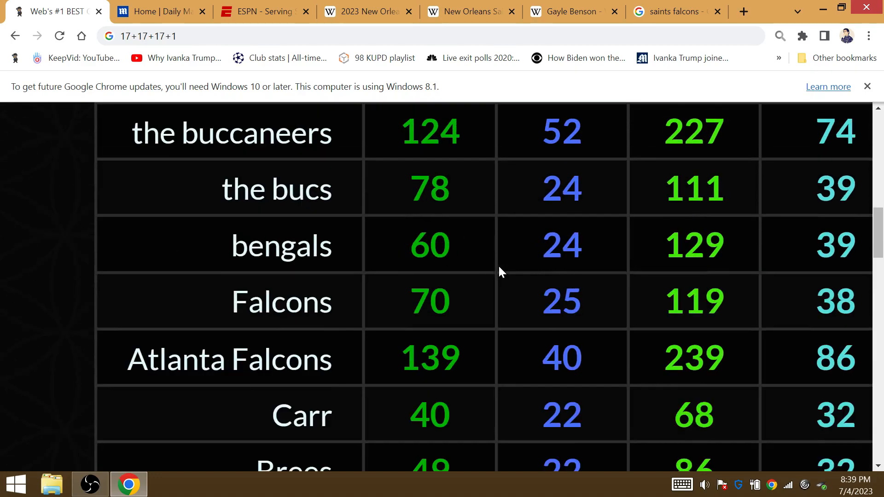
double_click(560, 357)
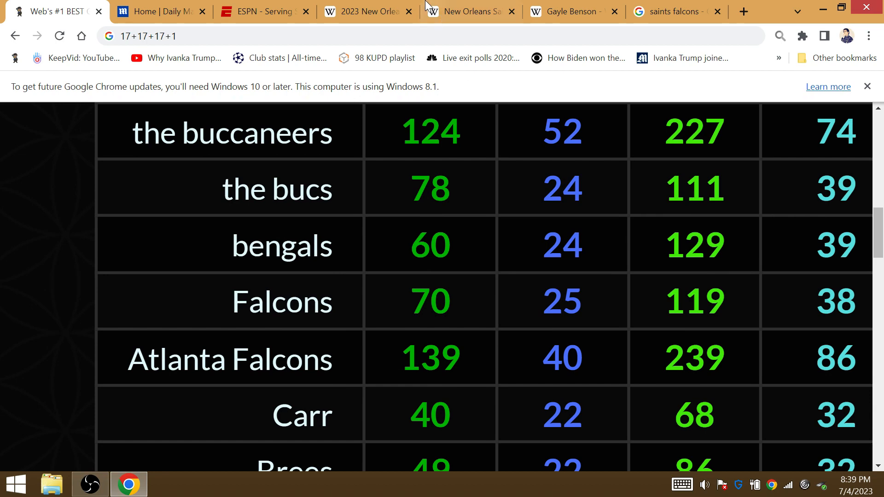
click(469, 11)
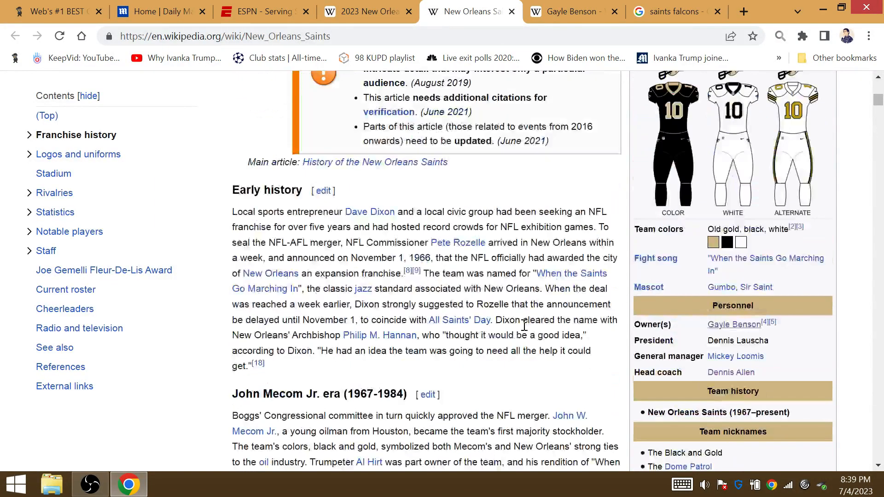
mouse_move(54, 173)
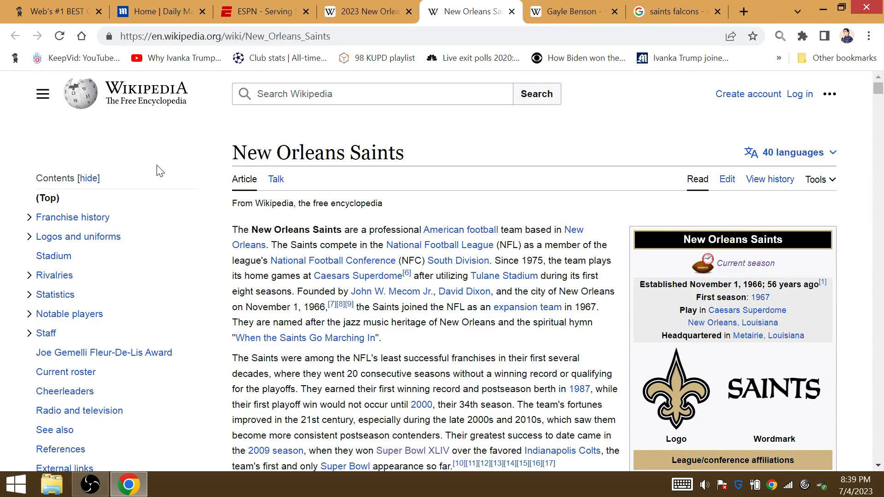
mouse_move(144, 168)
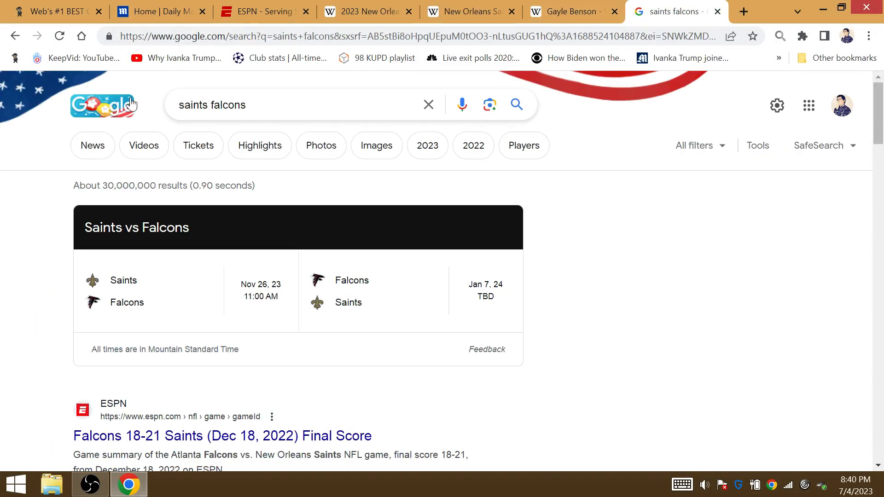
Search 'panthers carolina schedule' to list Carolina's 2023 games through January 7, 2024.
text(panthers carolina)
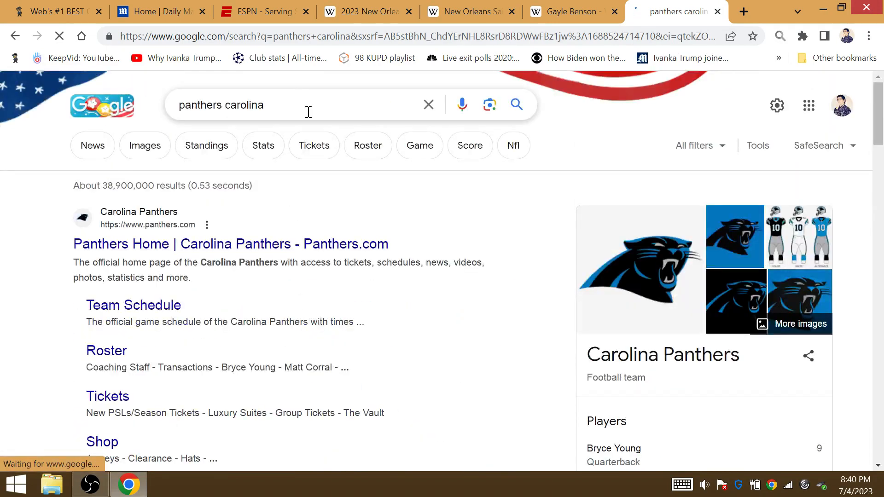
click(308, 105)
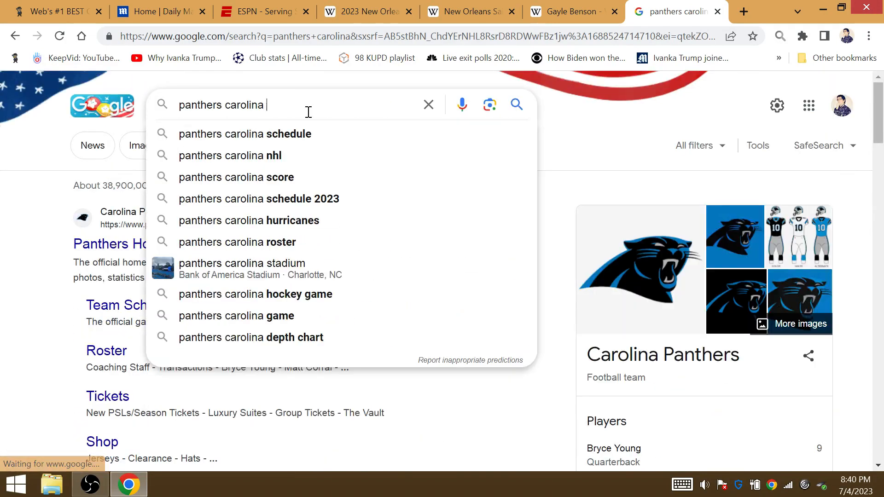
click(243, 133)
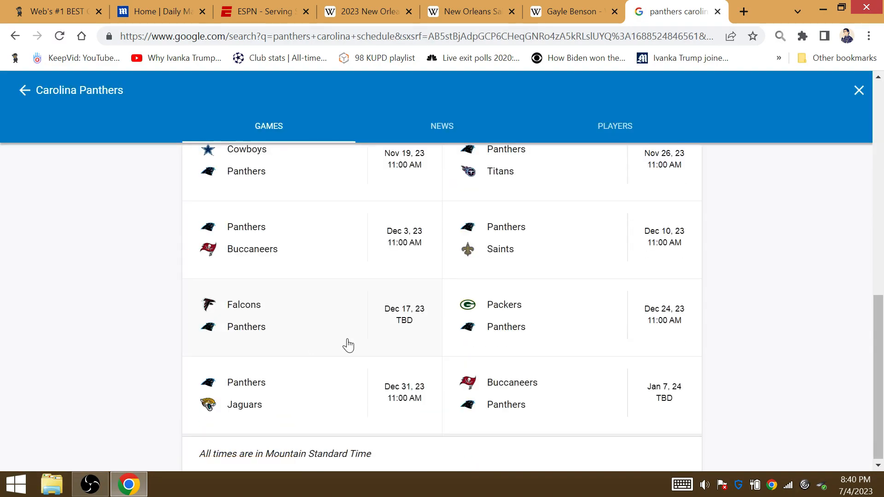
mouse_move(481, 430)
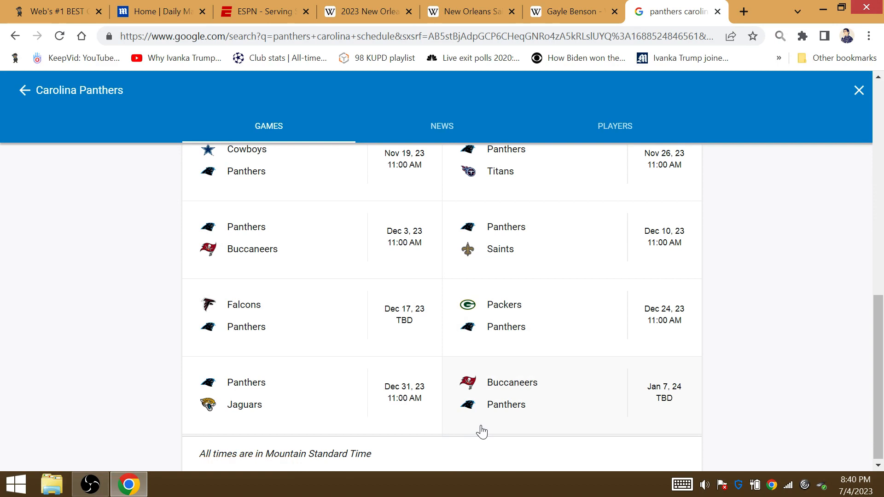
mouse_move(518, 391)
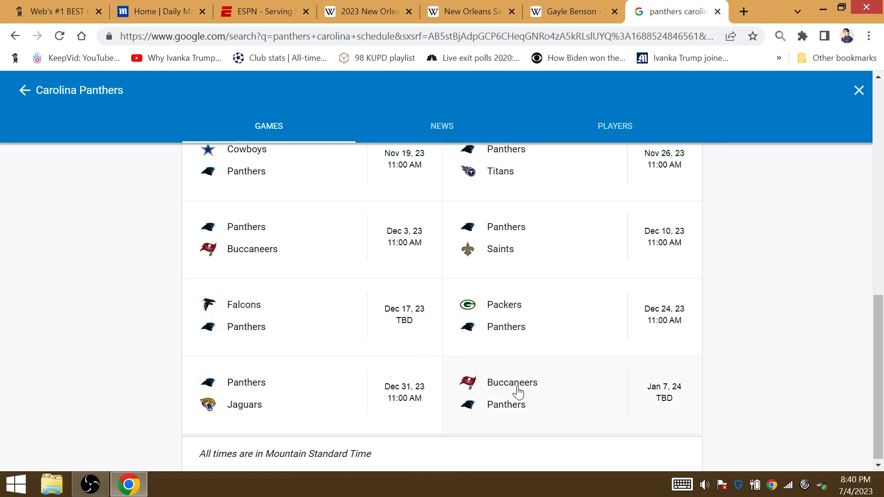
mouse_move(554, 470)
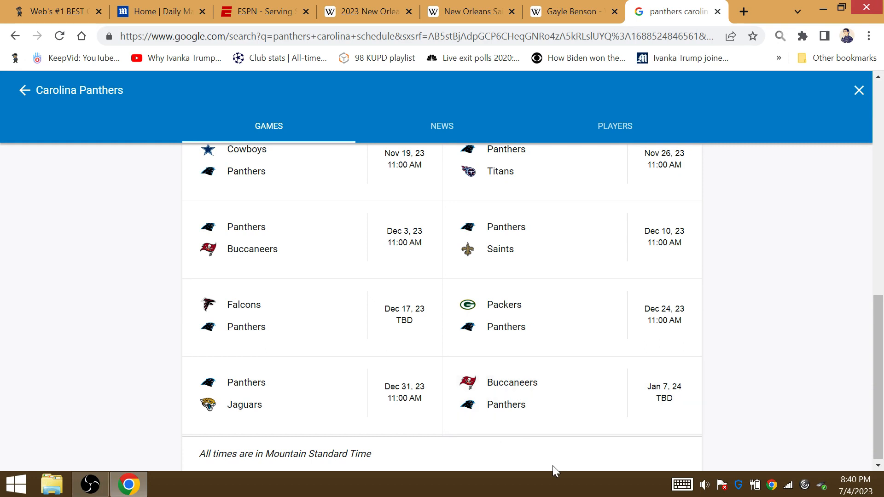
mouse_move(495, 406)
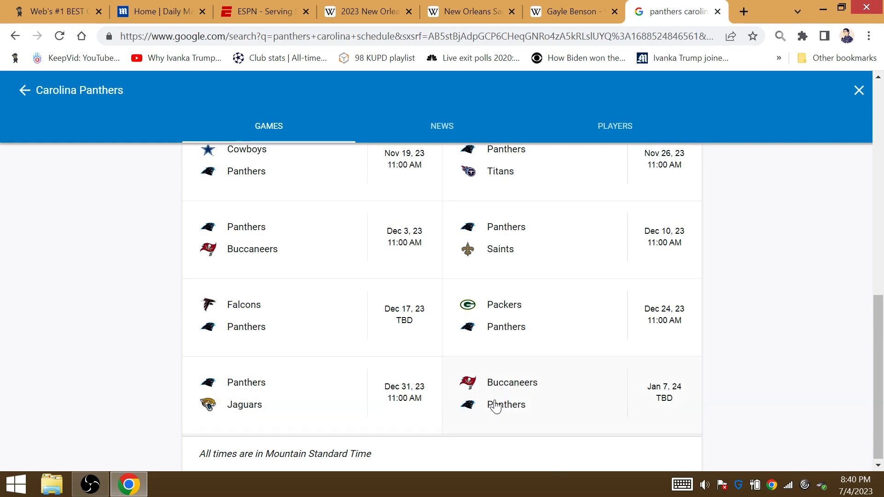
mouse_move(35, 100)
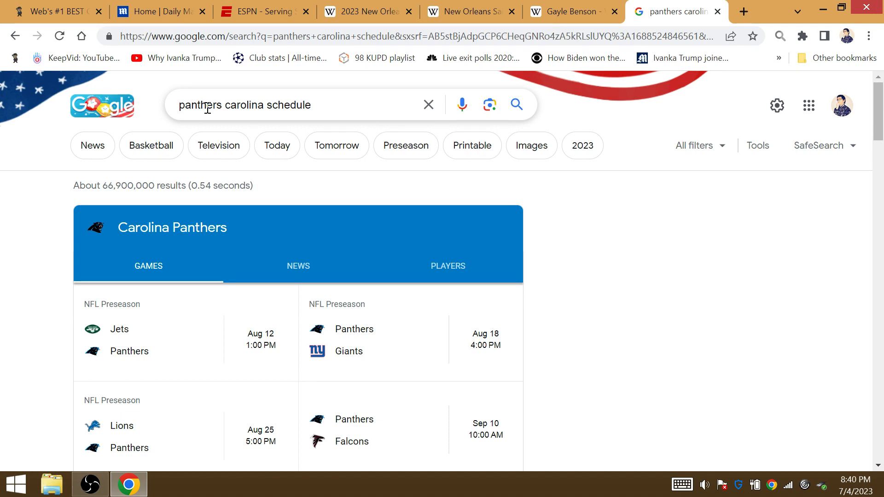
mouse_move(287, 112)
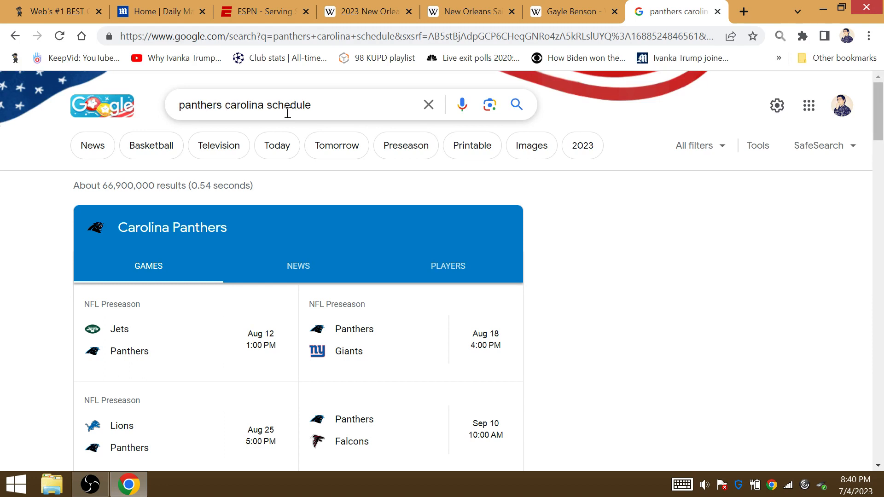
mouse_move(327, 105)
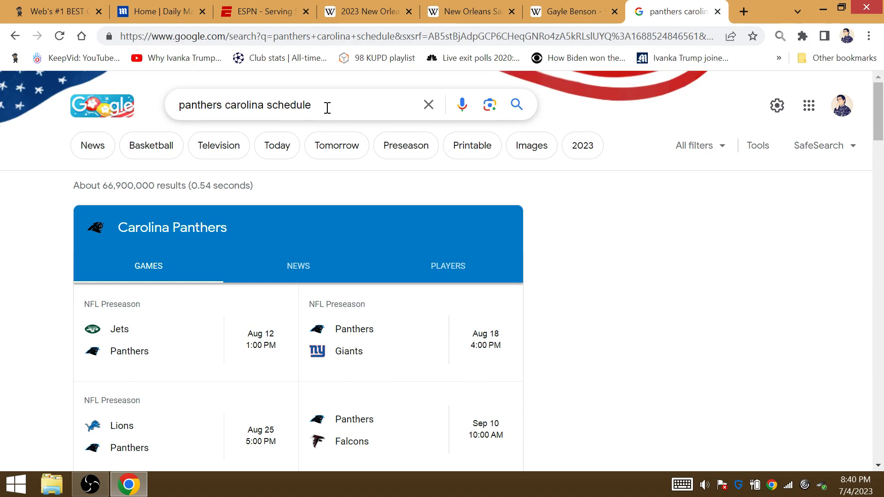
mouse_move(323, 107)
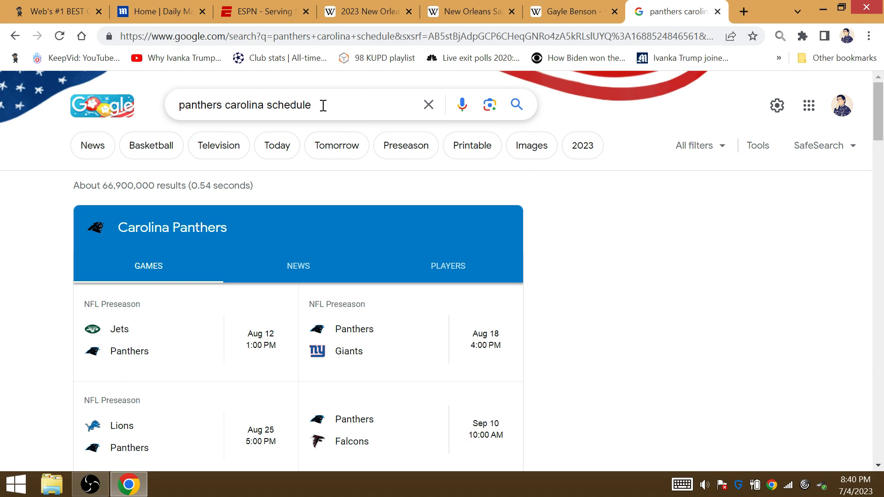
mouse_move(321, 105)
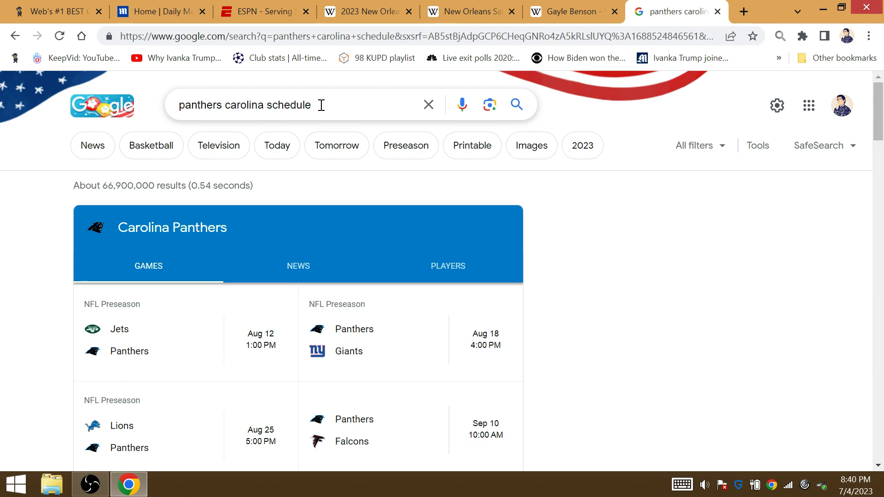
mouse_move(301, 105)
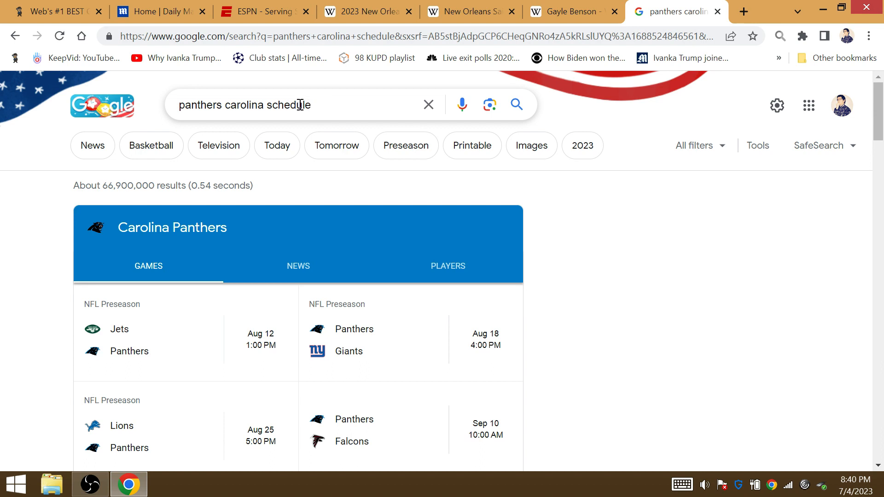
mouse_move(221, 123)
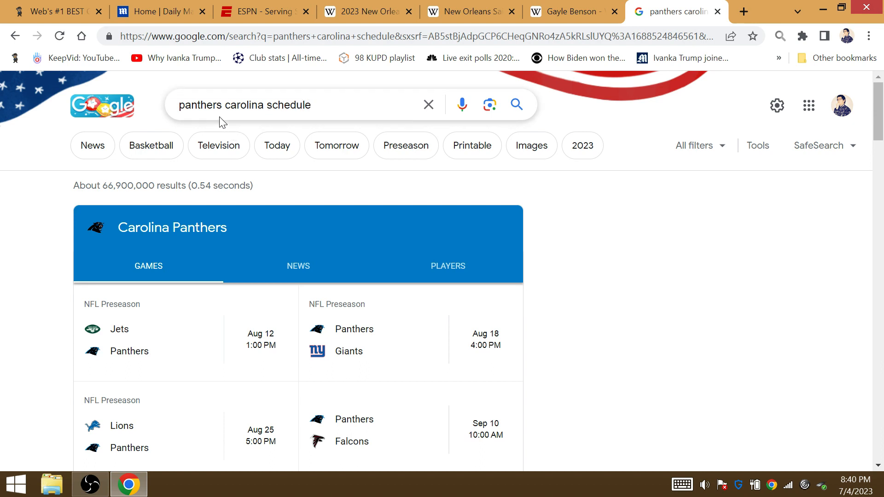
mouse_move(202, 111)
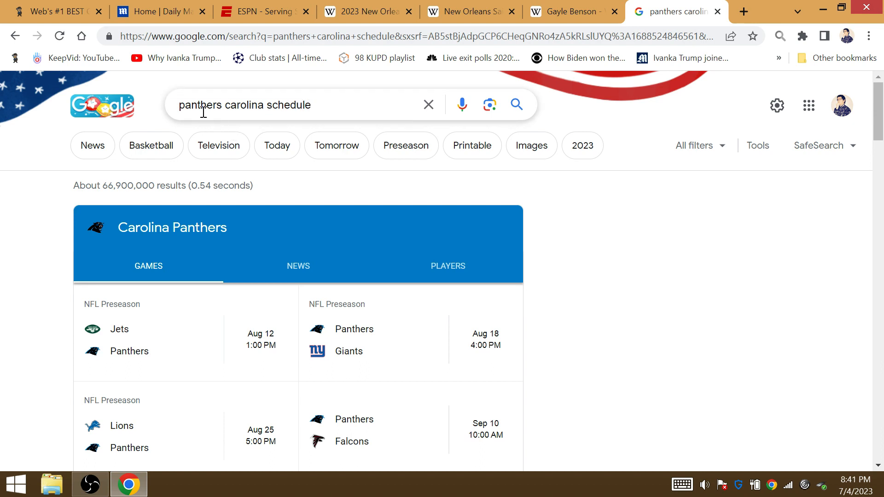